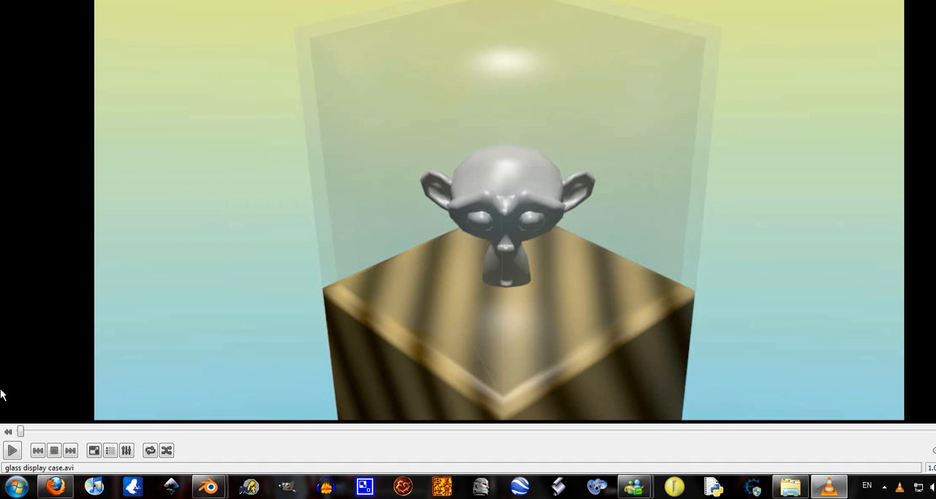
mouse_move(326, 306)
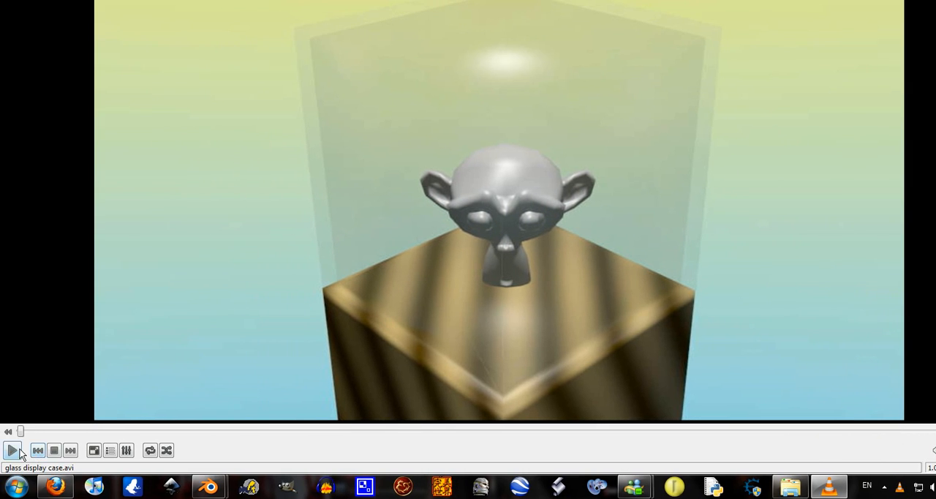
Play the glass display case.avi clip in VLC, then close VLC
click(10, 450)
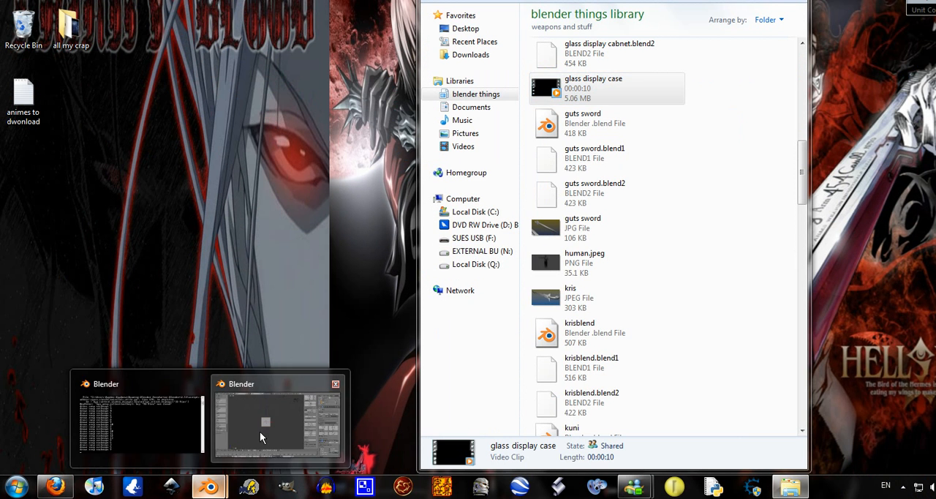
Stretch the cube on Z into a pillar and stack a second cube above it in Edit Mode
click(263, 421)
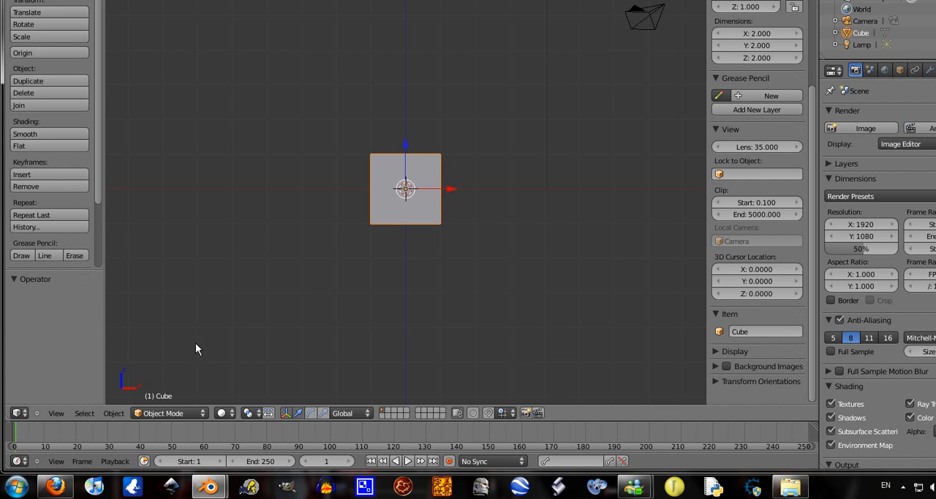
mouse_move(404, 189)
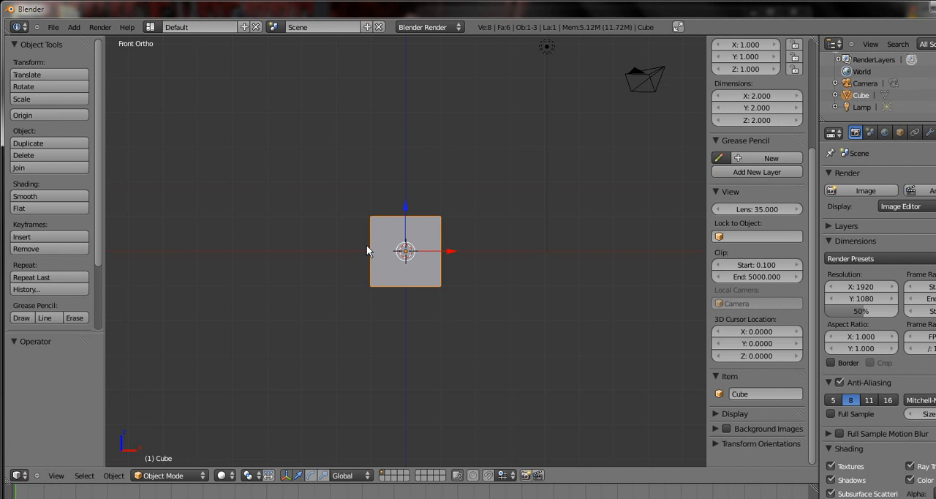
mouse_move(395, 251)
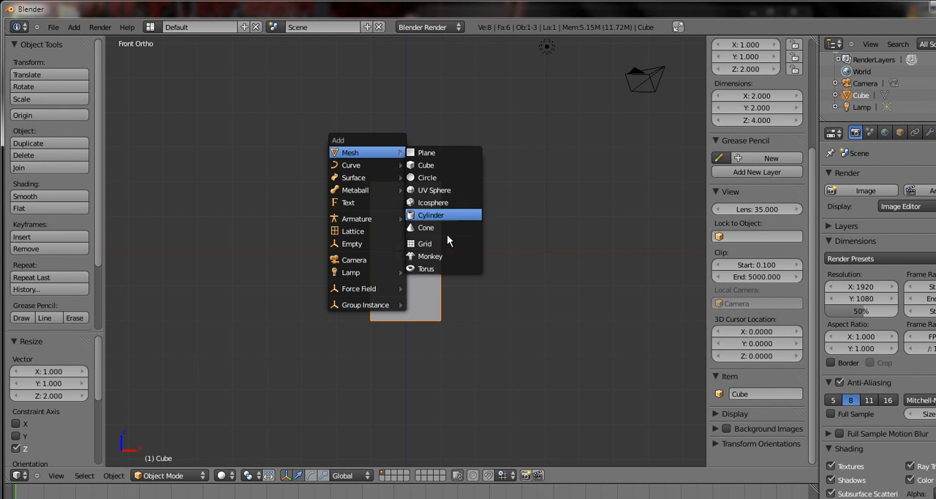
click(424, 164)
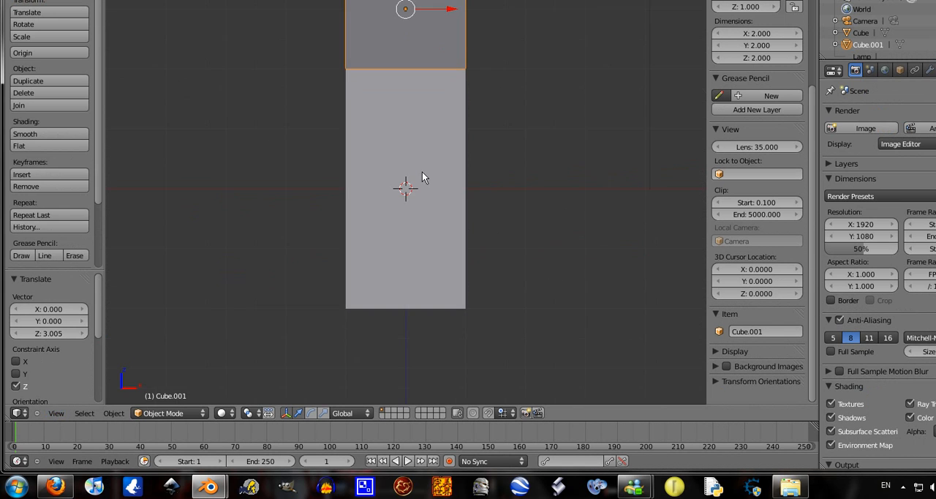
key(Tab)
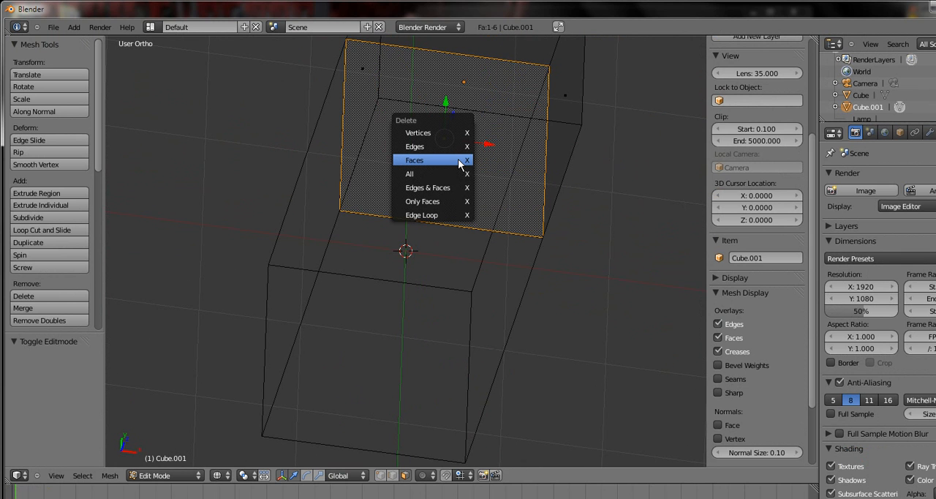
Delete the upper cube's top face and inset the pillar's top face into a ledge
click(415, 160)
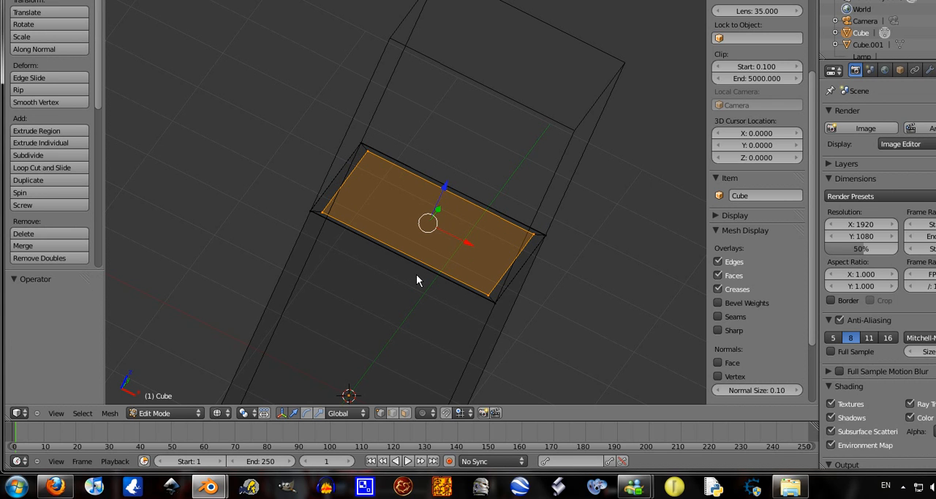
key(z)
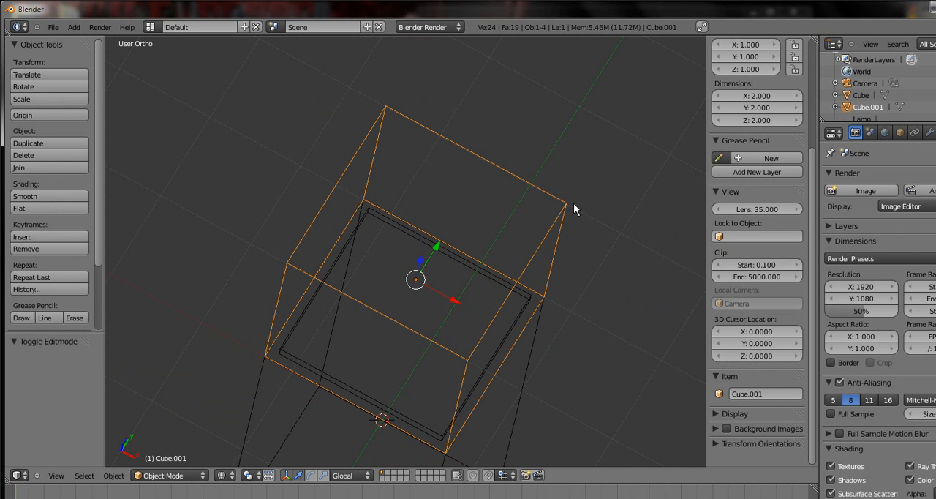
mouse_move(563, 249)
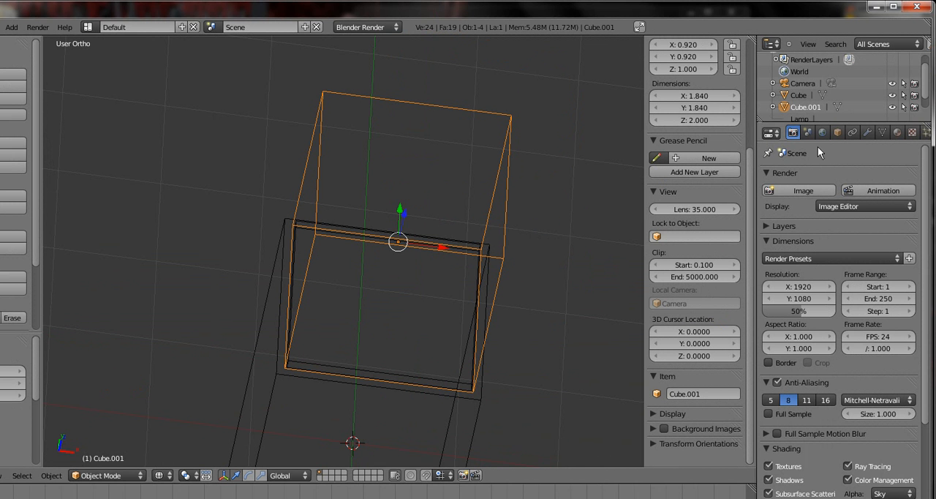
Add a Solidify modifier with thickness 0.12 and scale the case on X/Y to fit the pillar
click(879, 133)
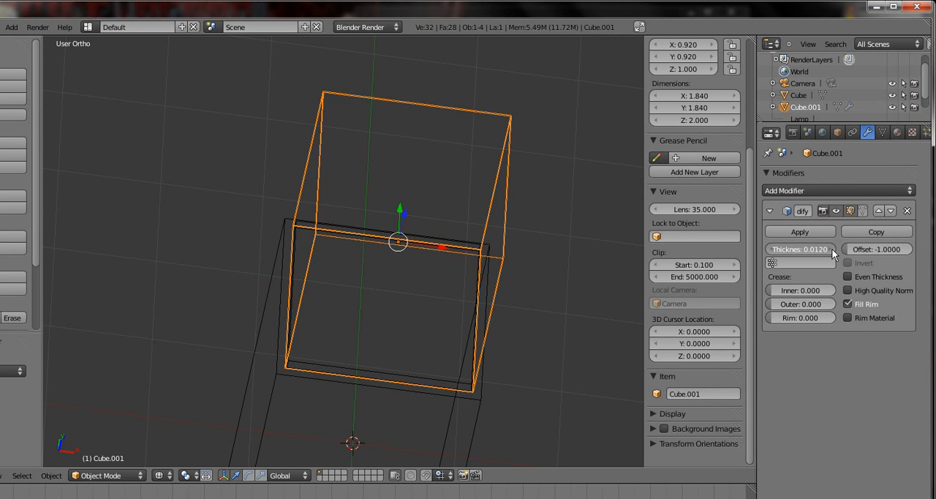
click(800, 249)
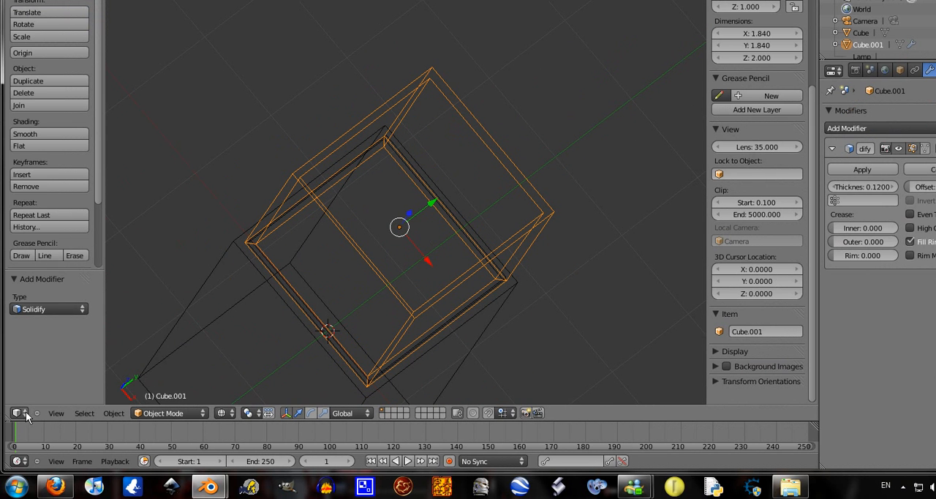
click(57, 413)
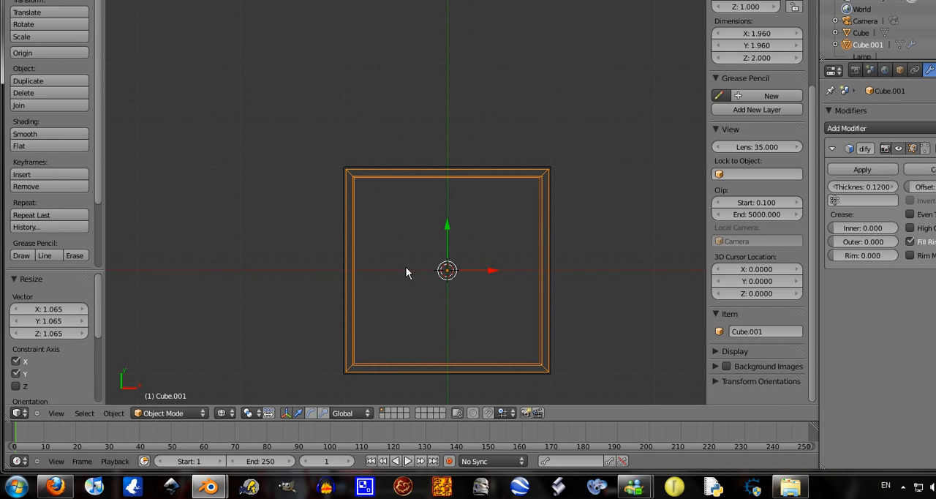
mouse_move(444, 269)
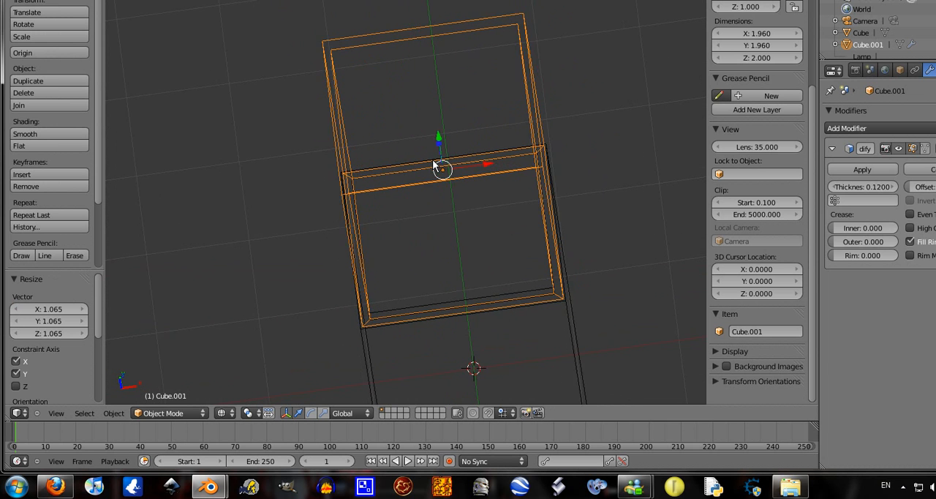
drag(439, 168, 377, 225)
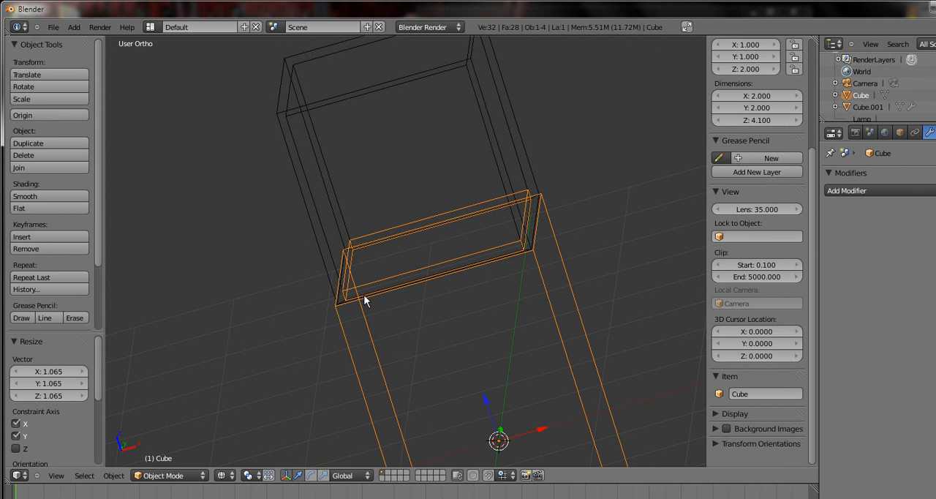
mouse_move(291, 169)
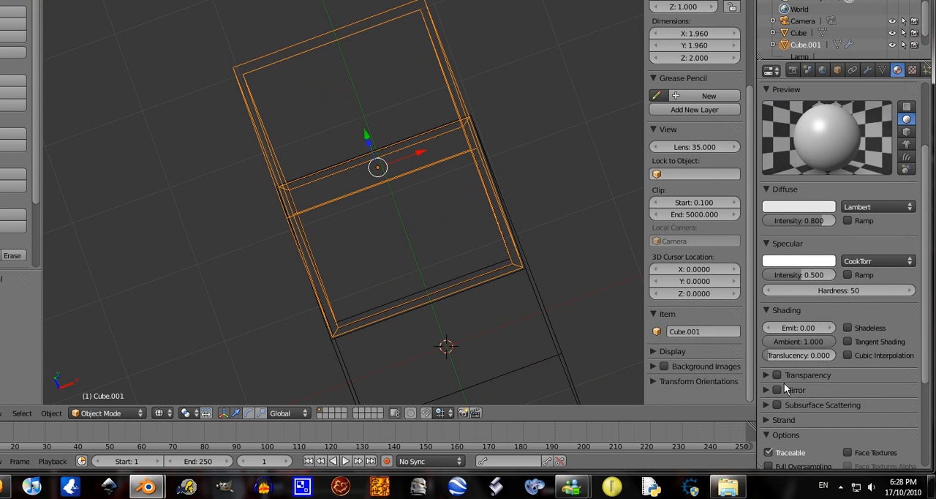
Enable Z Transparency on the case material and set its alpha to about 0.18
click(779, 375)
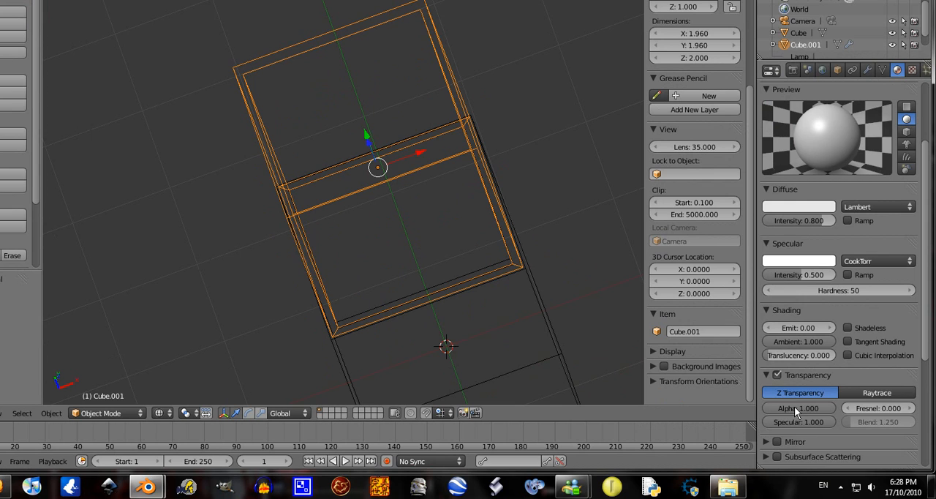
click(799, 407)
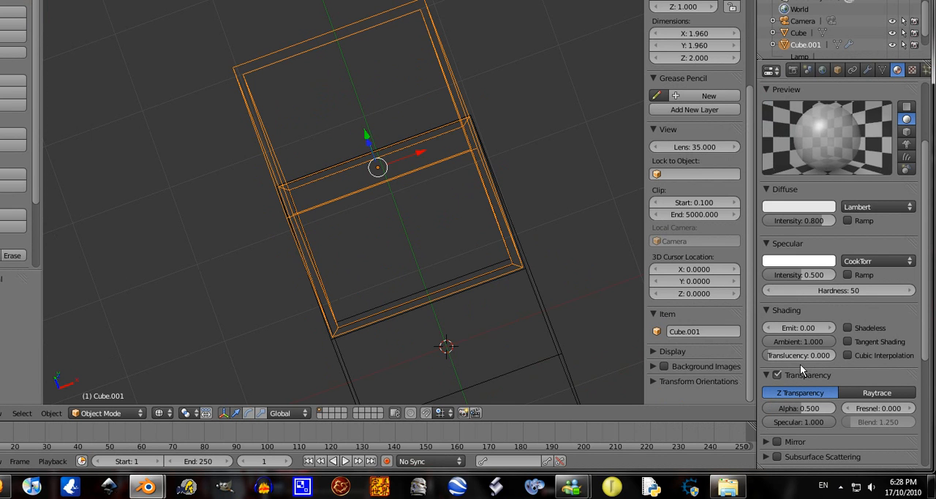
click(798, 408)
text(0)
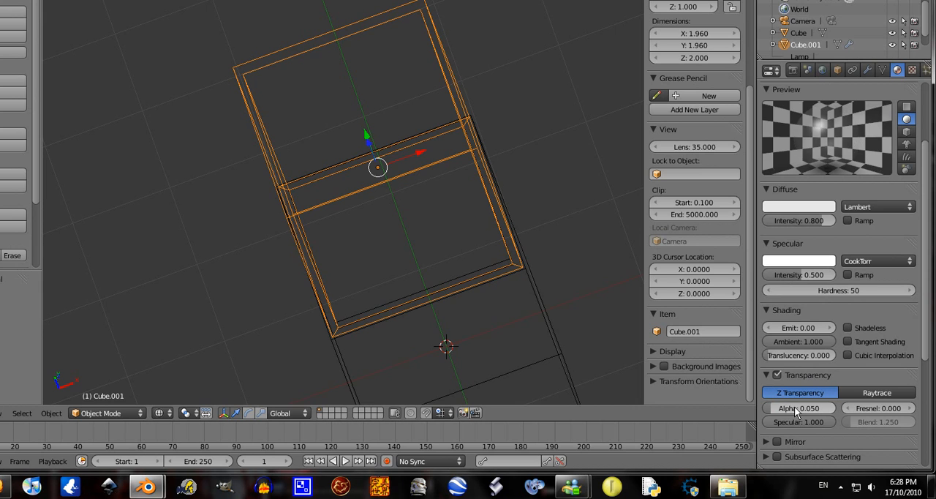
drag(797, 408, 790, 408)
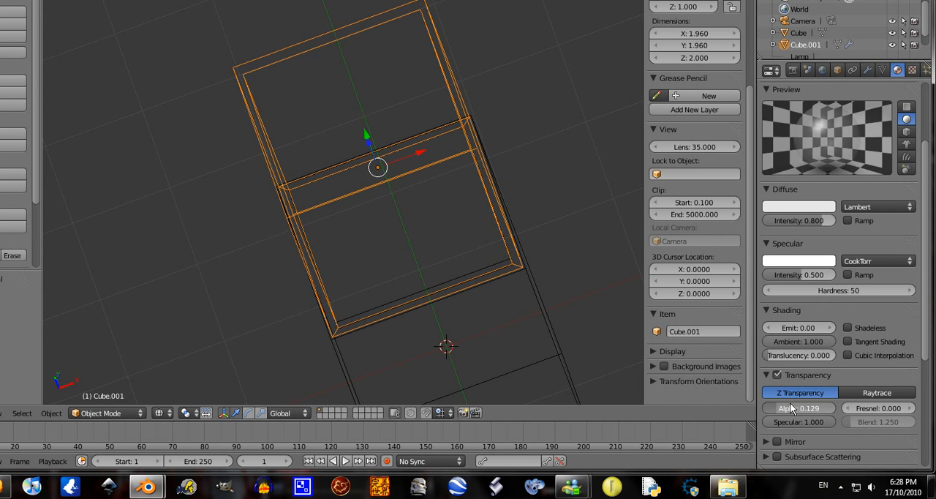
drag(783, 408, 805, 407)
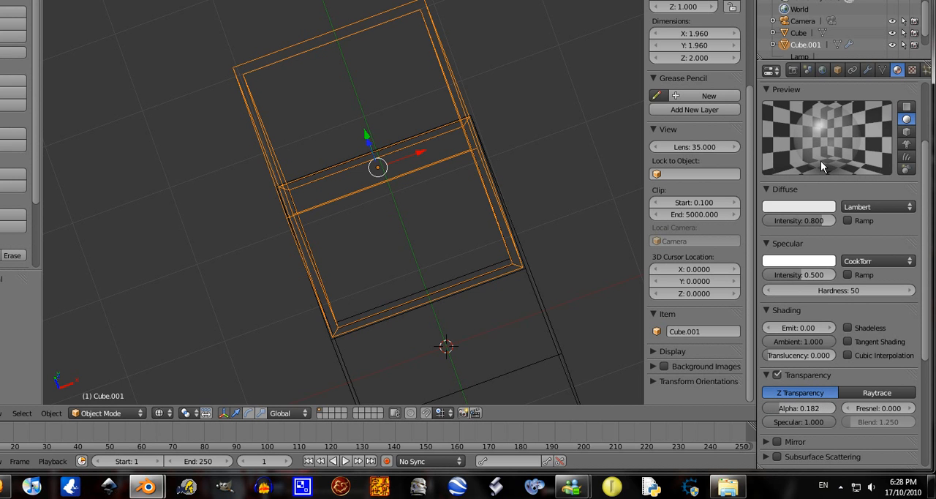
mouse_move(801, 134)
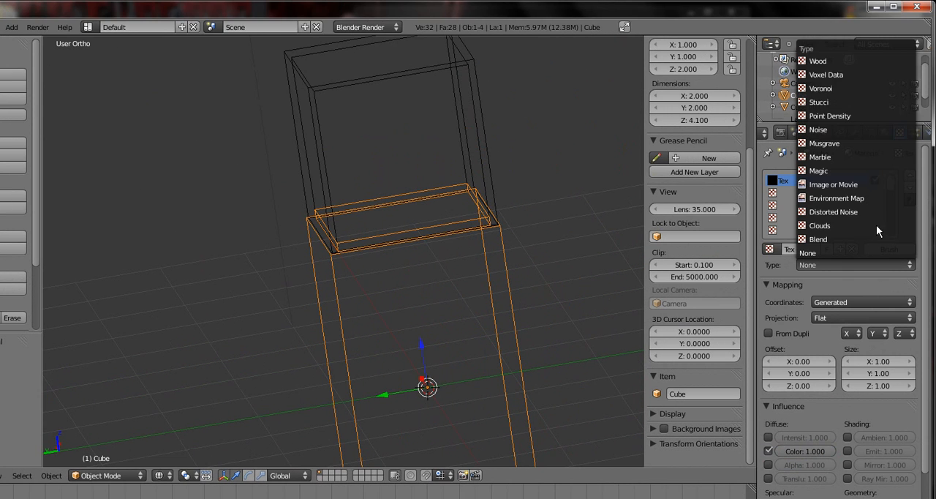
Give the pedestal a striped wood texture and a red diffuse colour
click(824, 60)
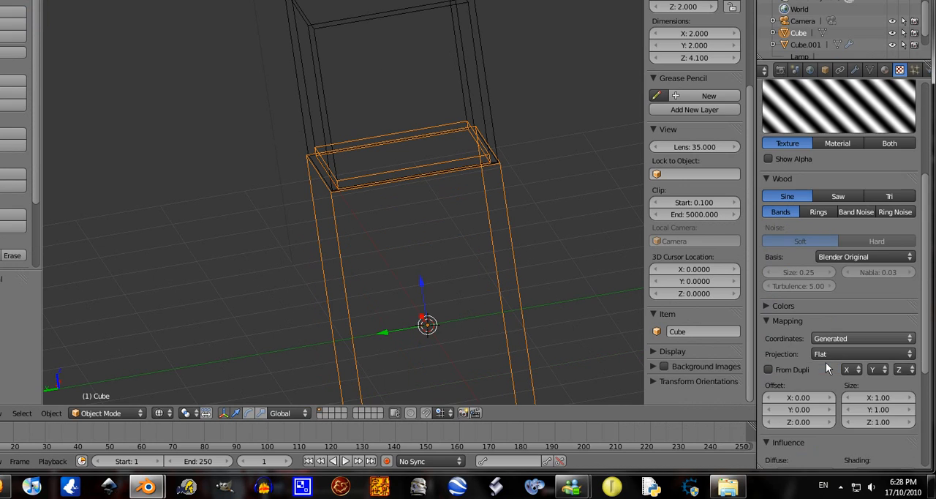
scroll(down, 3)
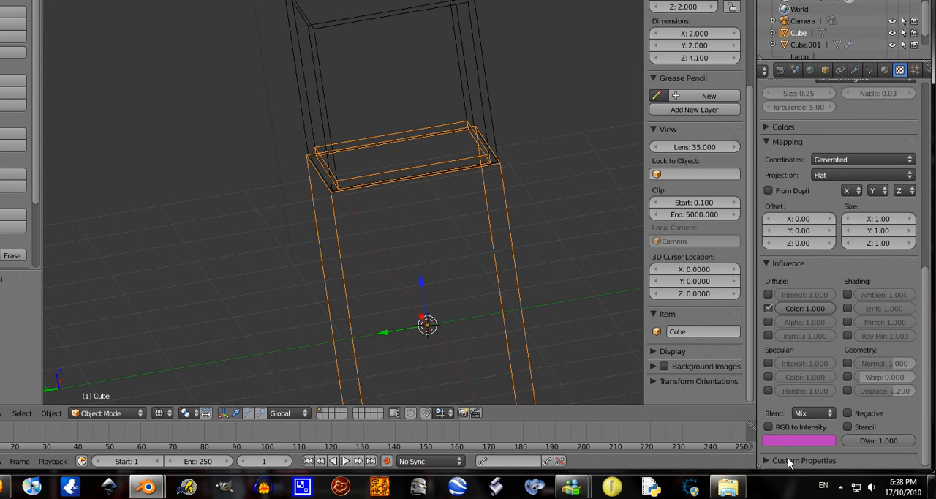
click(799, 437)
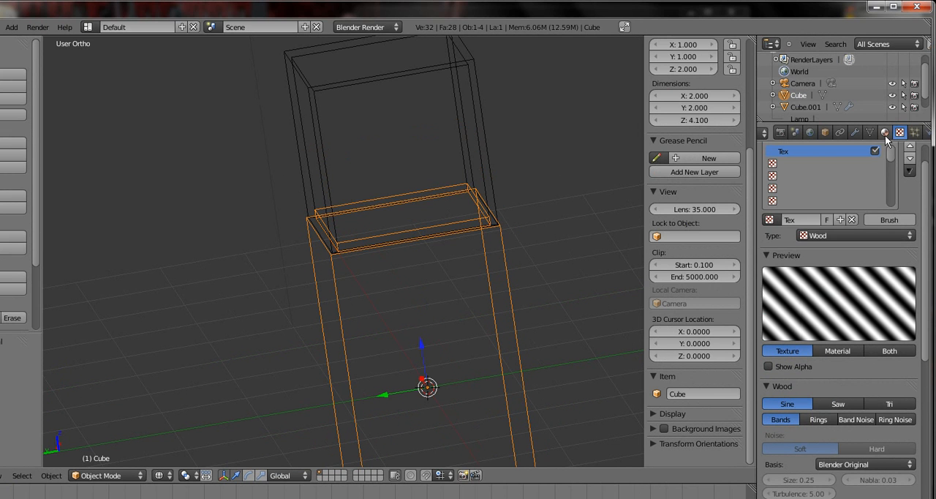
click(884, 132)
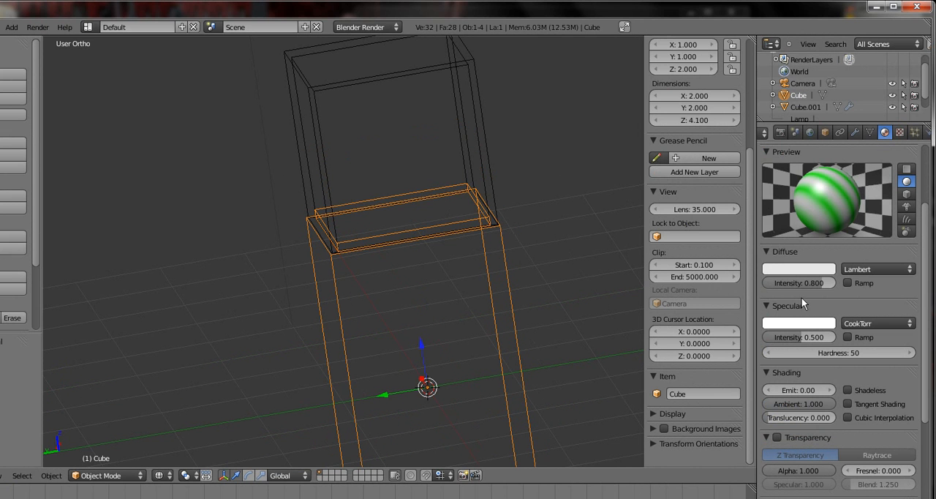
click(798, 268)
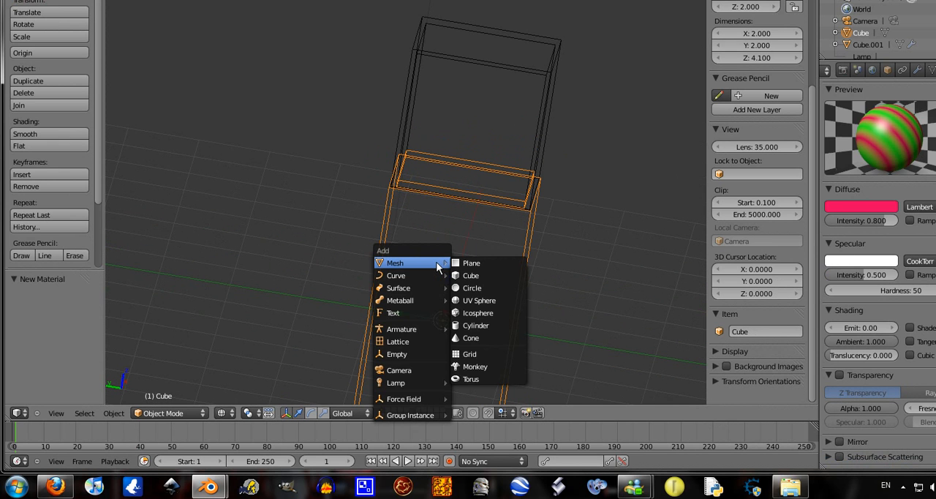
mouse_move(395, 382)
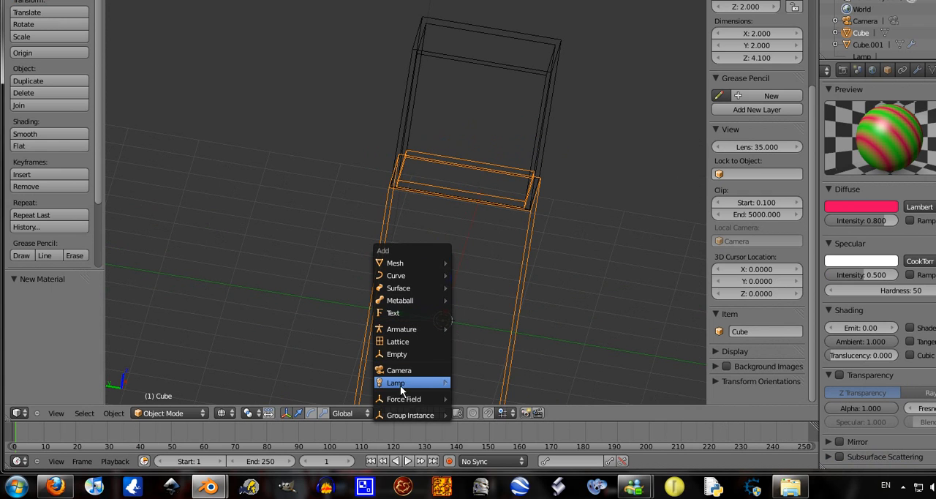
mouse_move(395, 263)
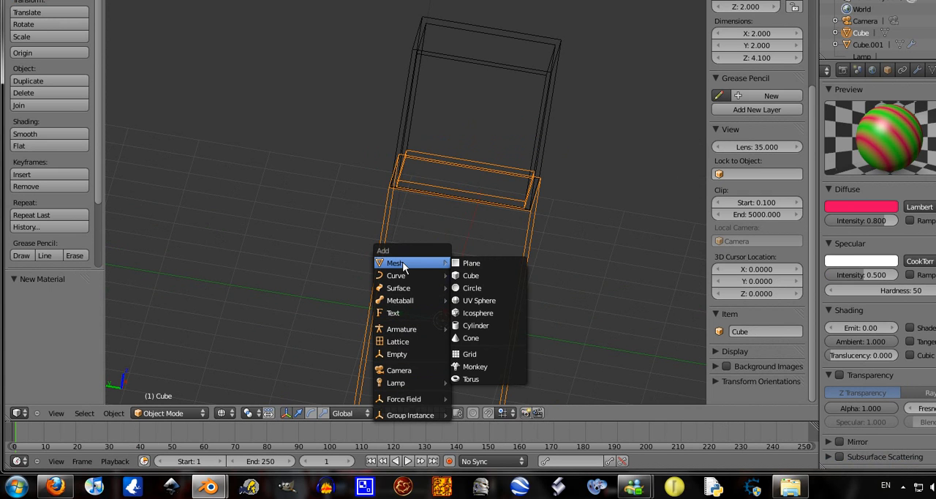
Add a monkey head, shrink it, rotate it 90° on X and place it in the case
click(475, 366)
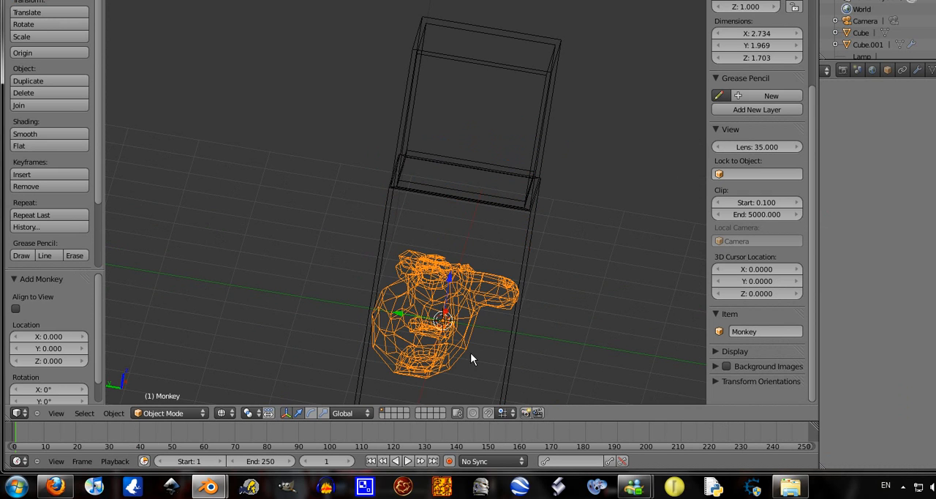
drag(472, 359, 400, 384)
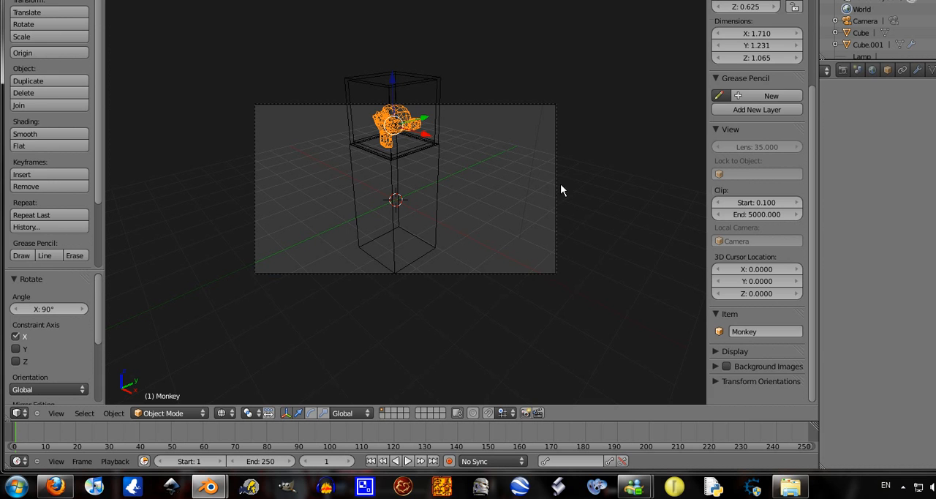
click(852, 21)
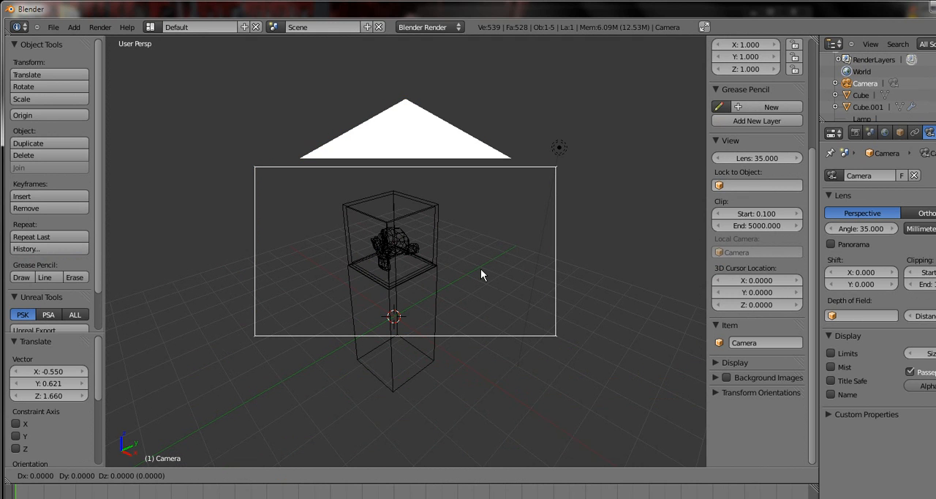
mouse_move(471, 311)
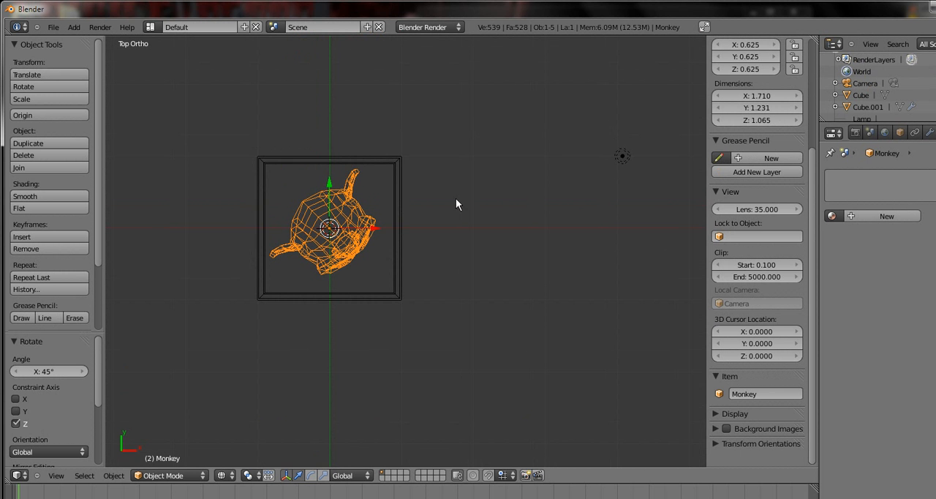
mouse_move(376, 272)
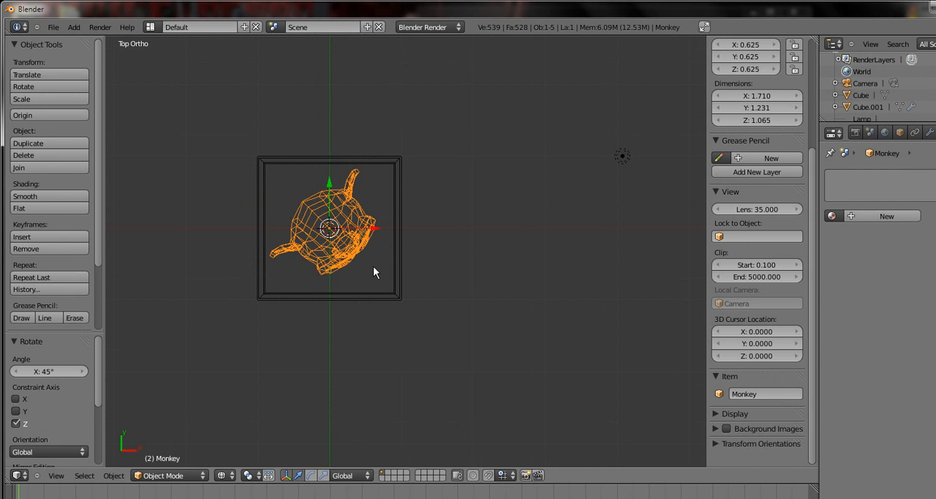
Add a point lamp above the glass case and give the monkey head smooth shading
click(71, 24)
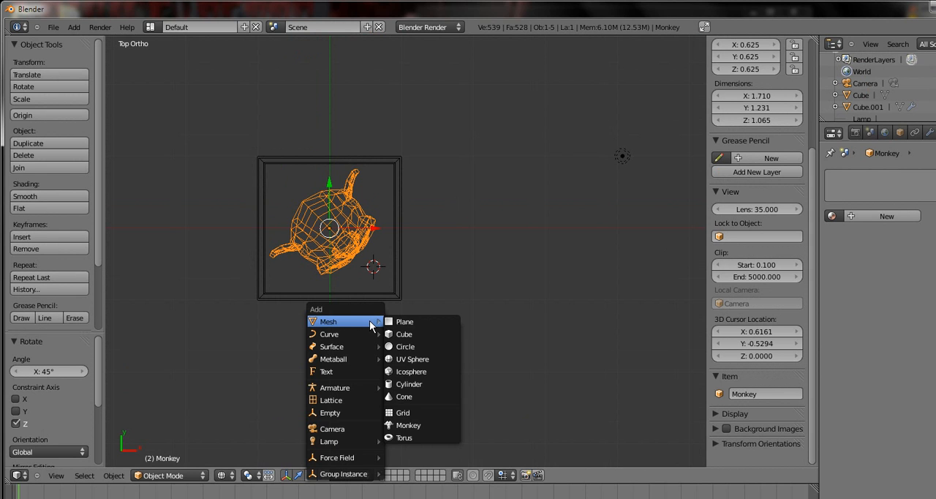
mouse_move(329, 379)
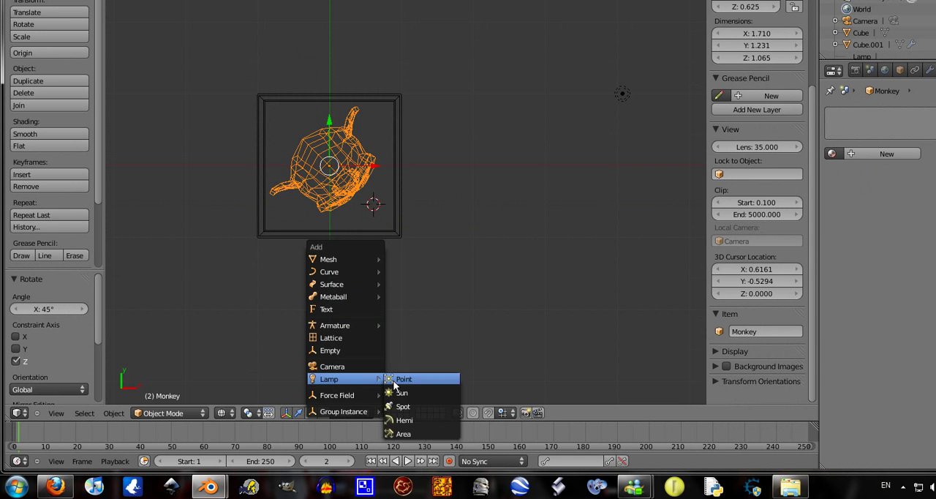
click(400, 393)
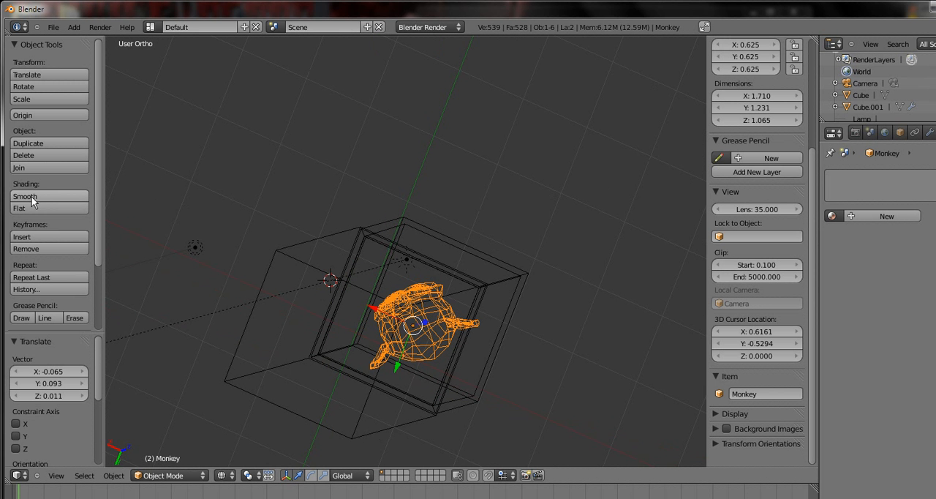
click(25, 196)
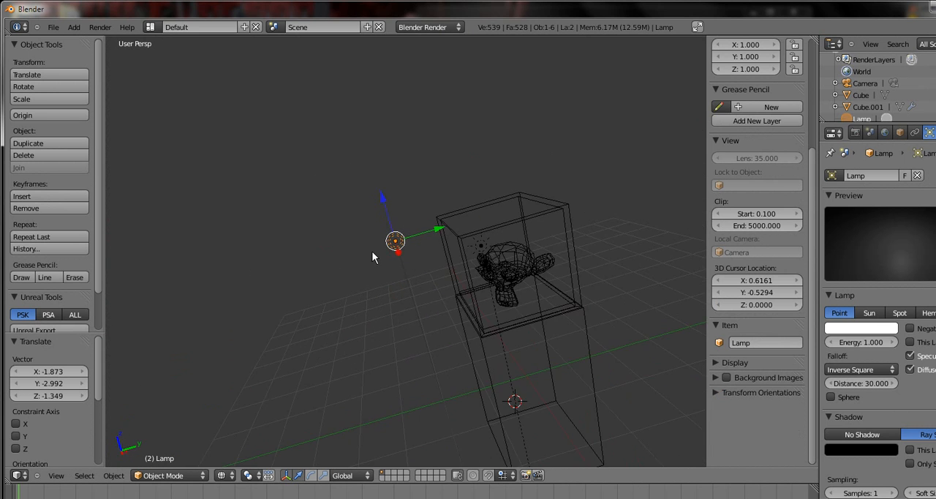
drag(395, 240, 435, 161)
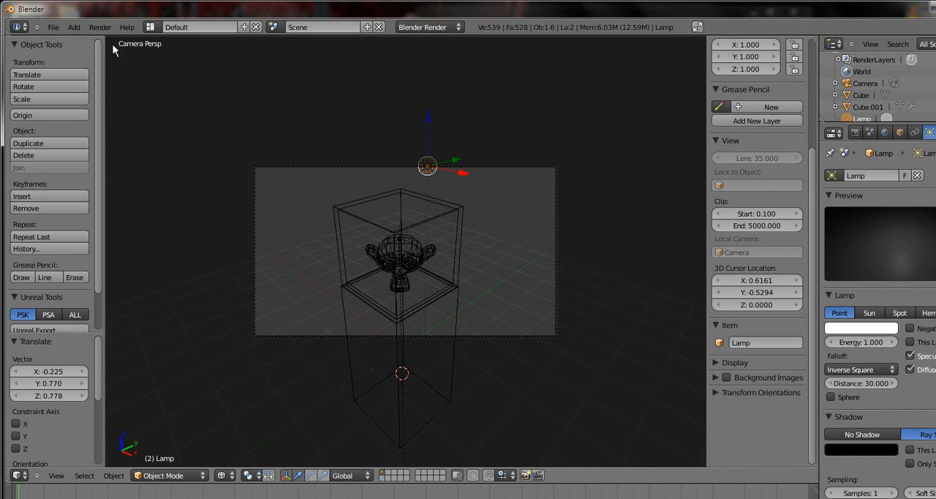
click(98, 28)
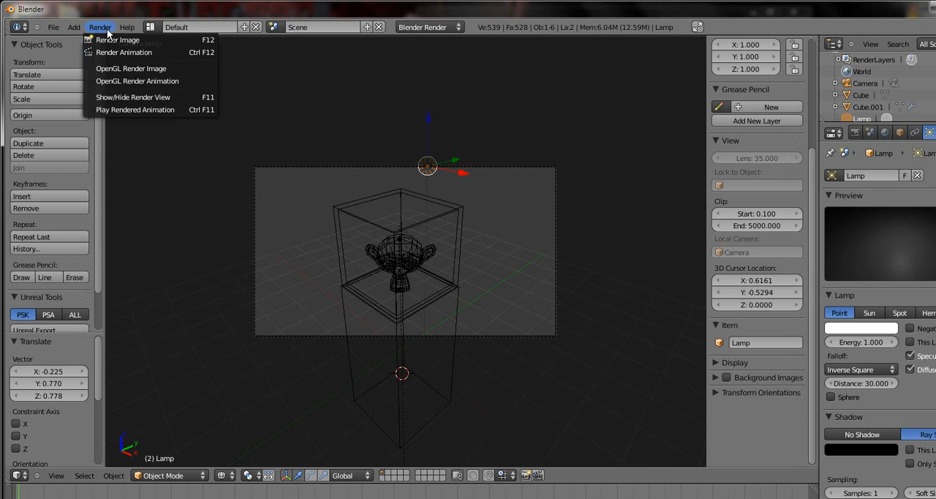
Render the camera view of the monkey in the translucent case, then return to the viewport
click(117, 39)
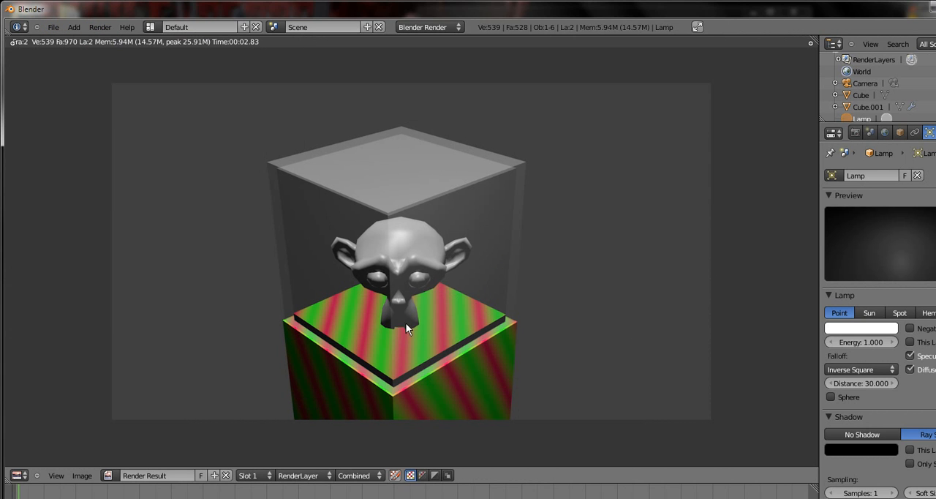
mouse_move(438, 319)
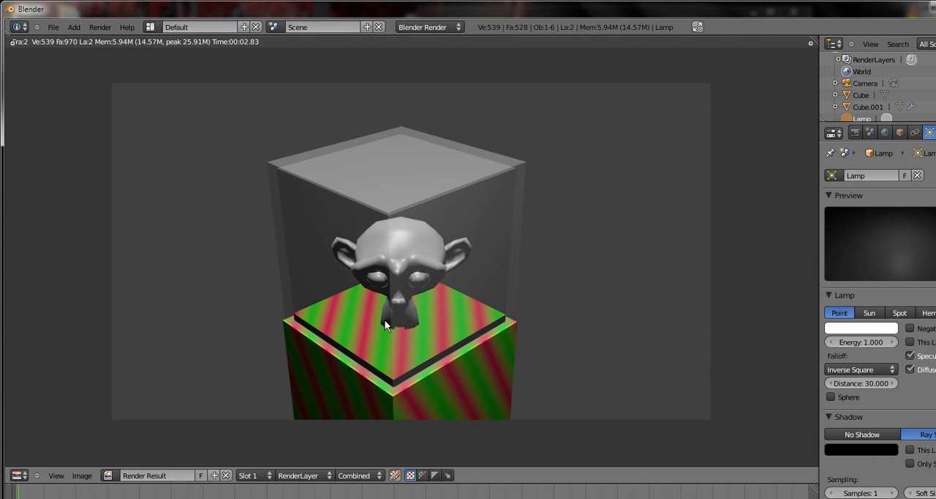
mouse_move(428, 153)
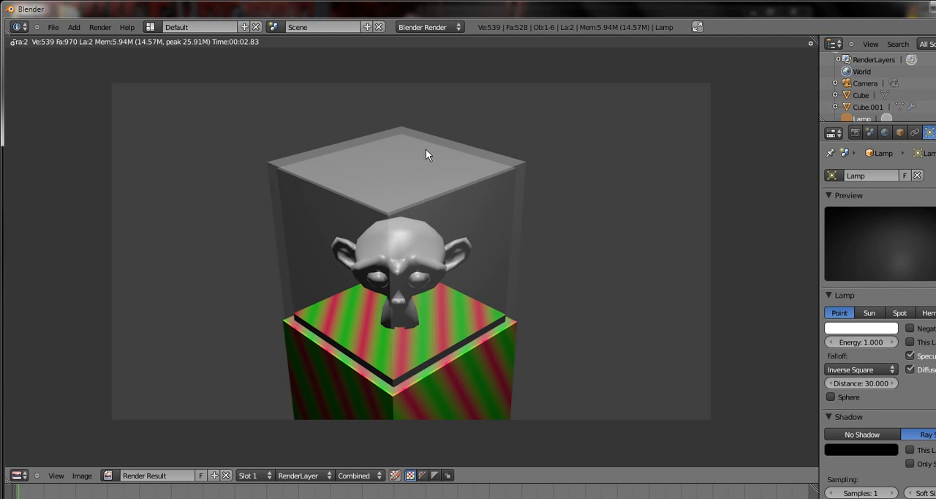
mouse_move(283, 236)
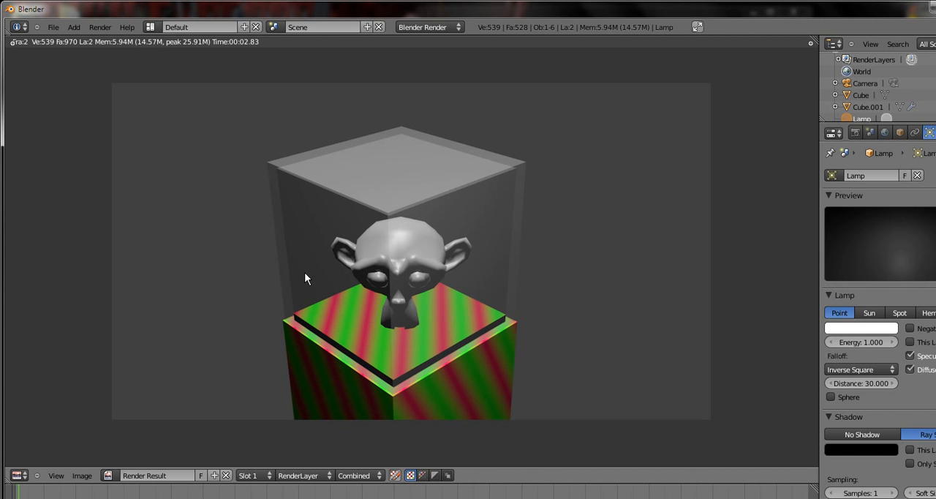
mouse_move(397, 325)
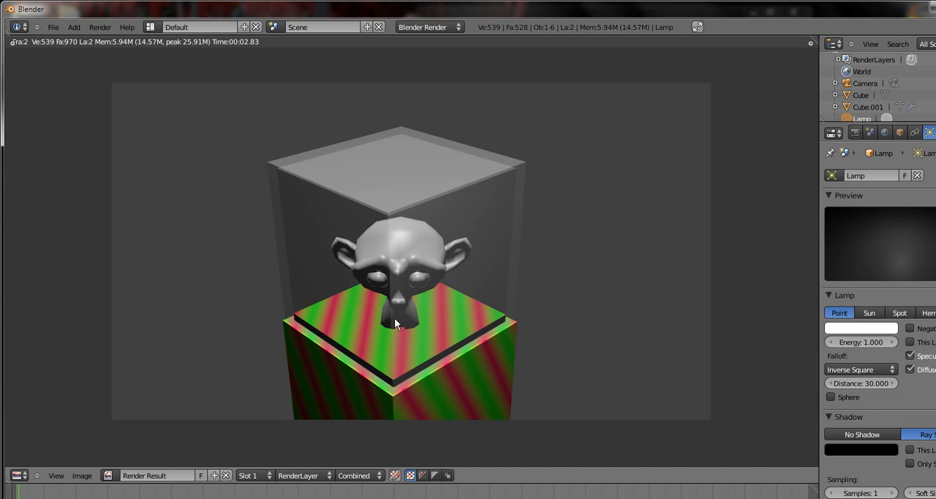
mouse_move(516, 201)
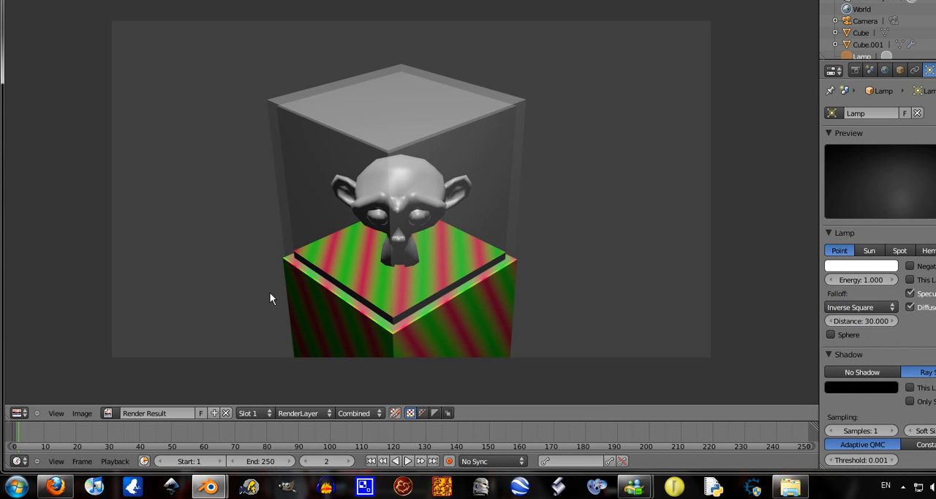
mouse_move(444, 275)
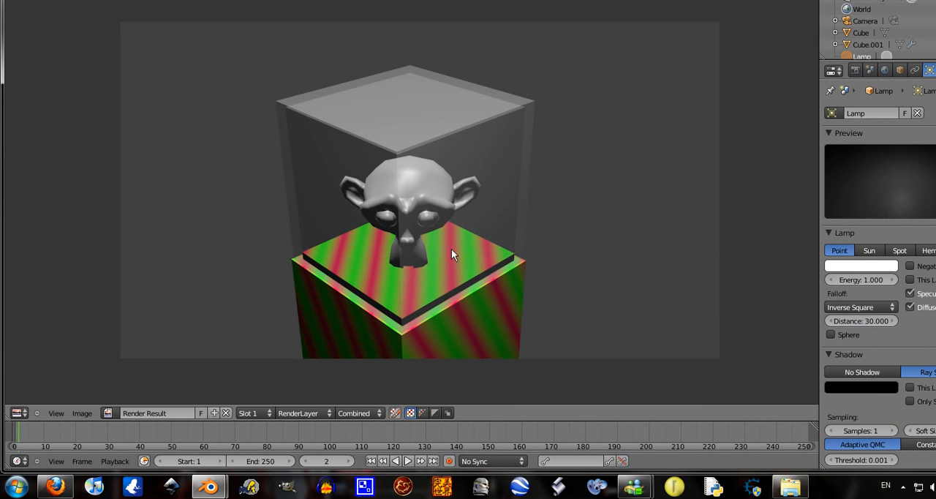
mouse_move(441, 230)
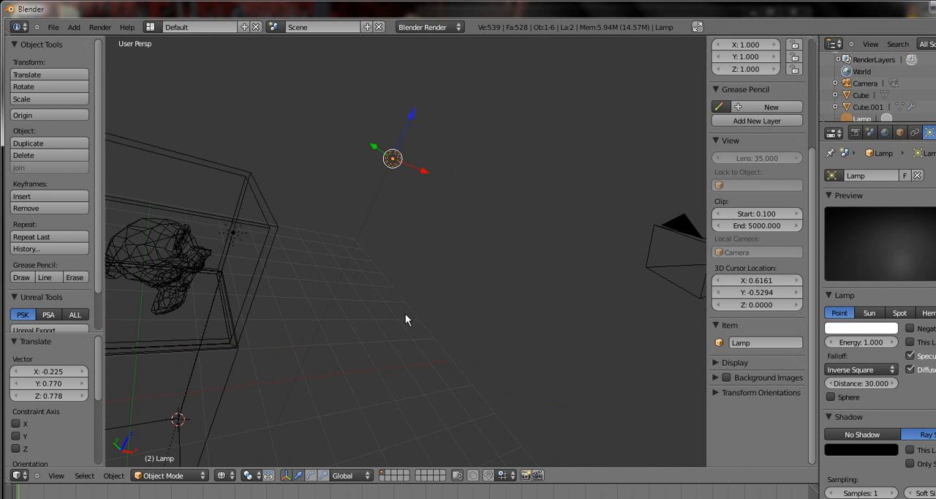
Orbit around the case and nudge the monkey head slightly up along Z
drag(407, 320, 344, 330)
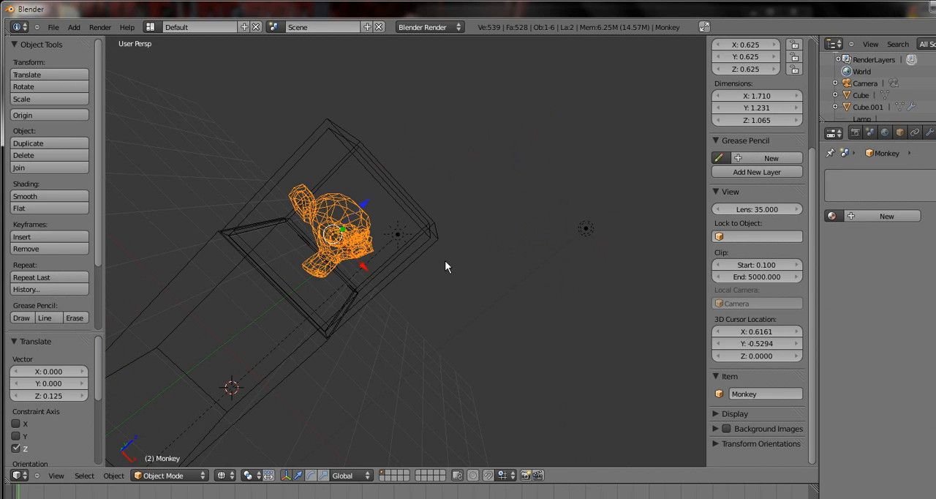
drag(446, 267, 330, 299)
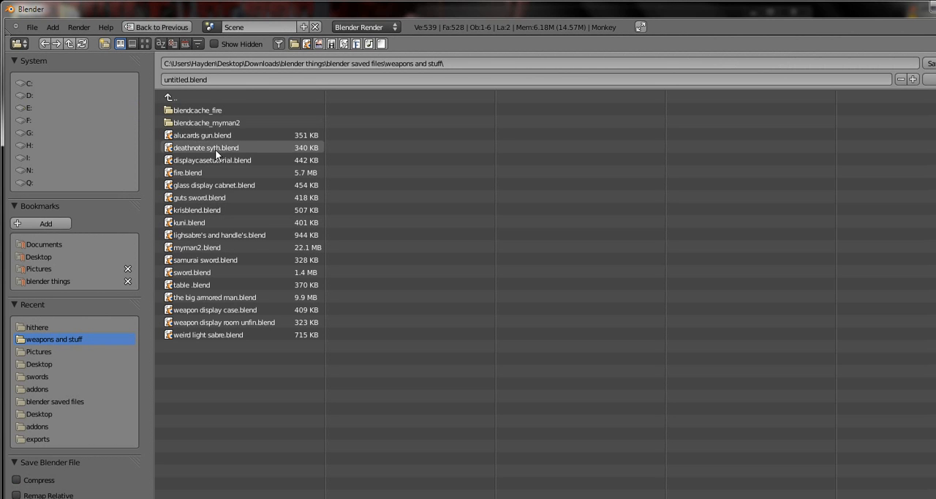
mouse_move(184, 166)
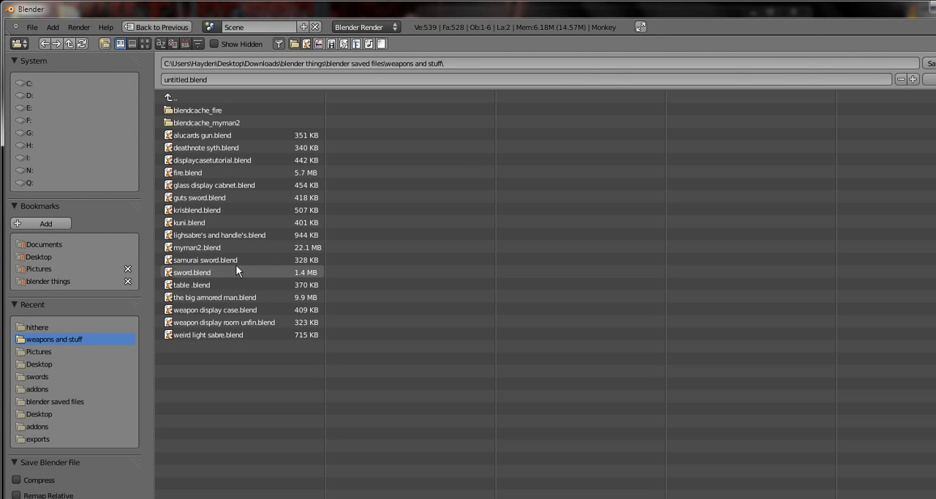
mouse_move(223, 287)
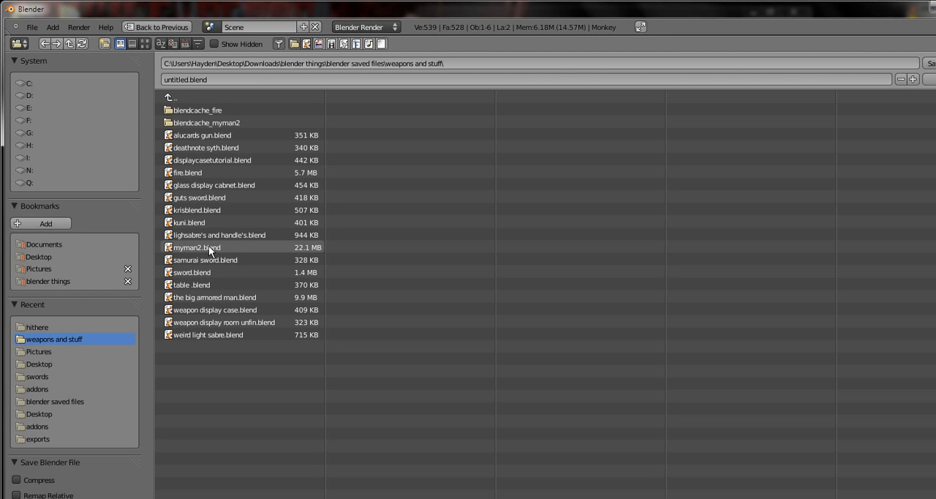
mouse_move(189, 223)
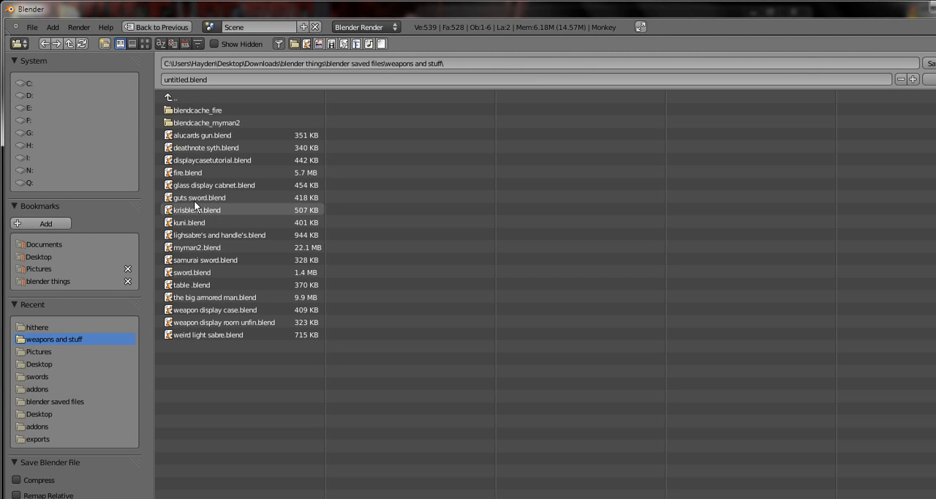
mouse_move(206, 212)
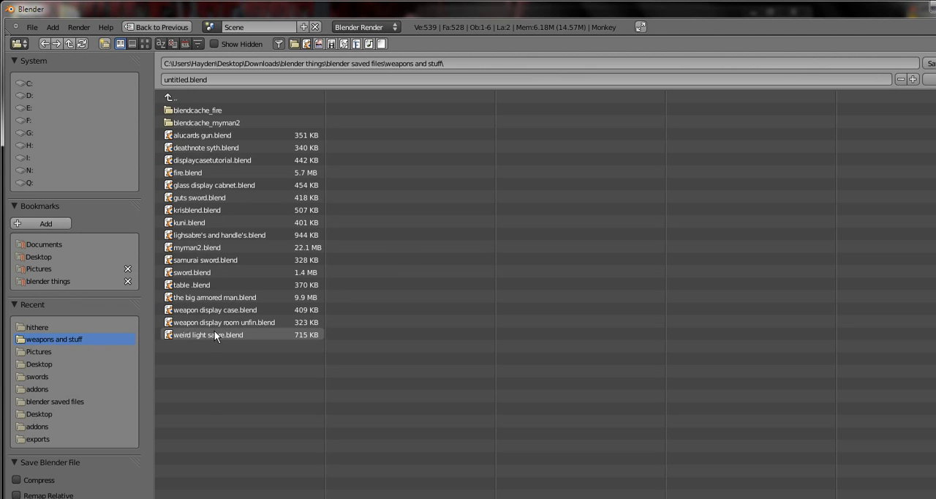
mouse_move(218, 315)
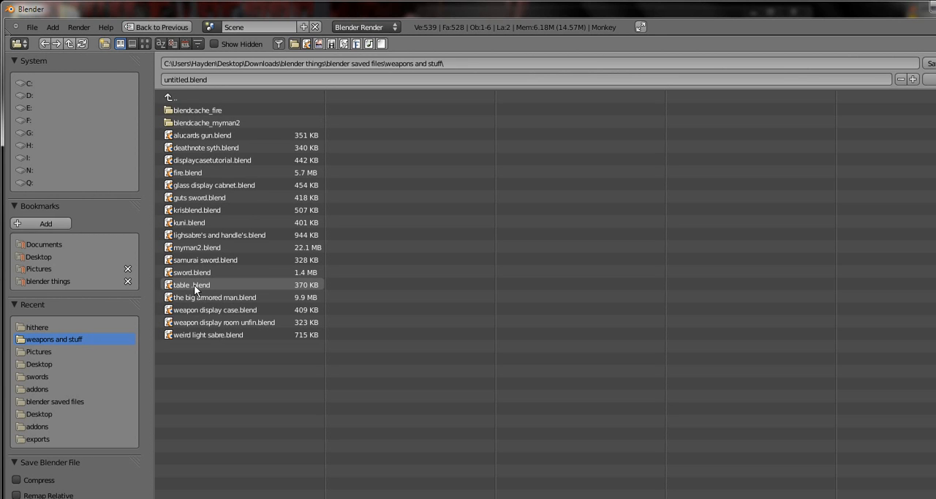
mouse_move(207, 284)
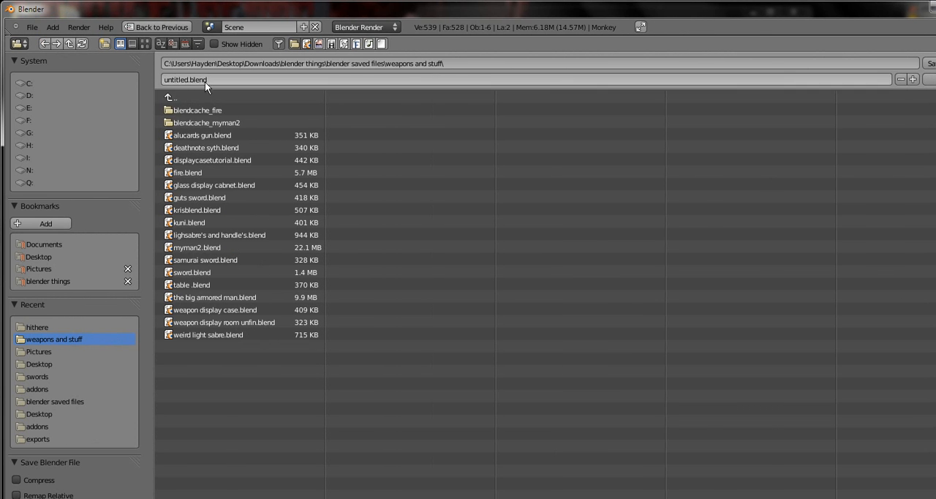
Save the scene over the existing 'glass display cabnet.blend' file
click(214, 184)
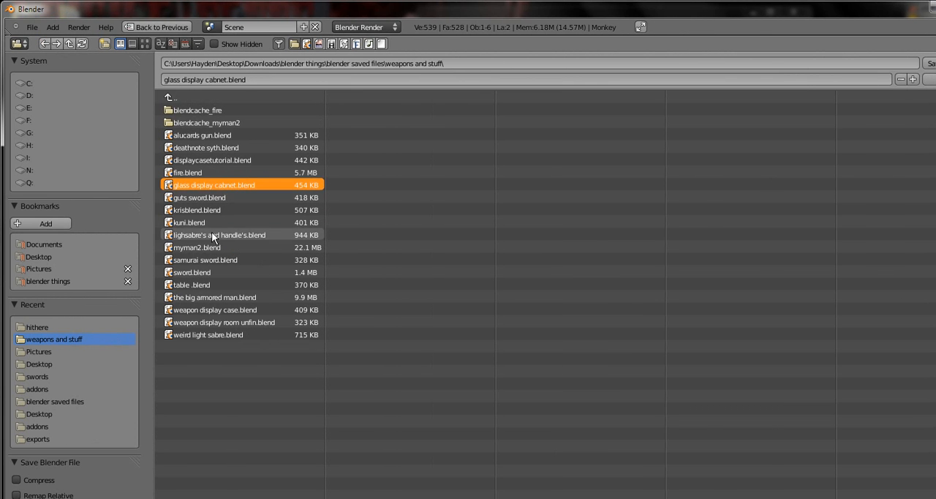
click(213, 159)
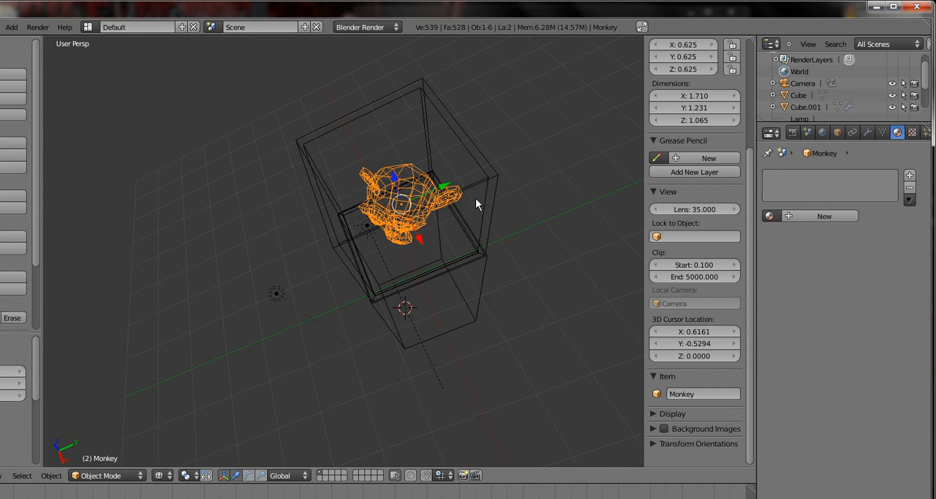
Point the render output path to the Desktop and render the monkey in its case
drag(476, 205, 348, 168)
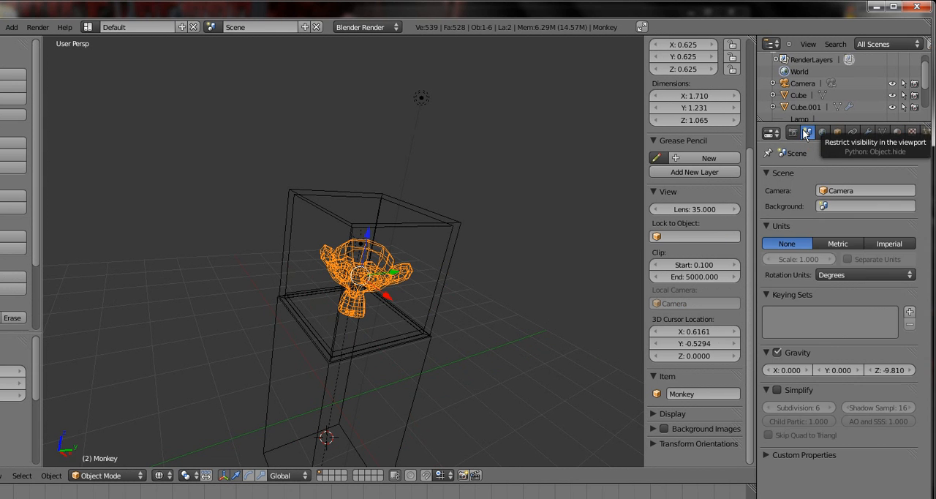
click(792, 132)
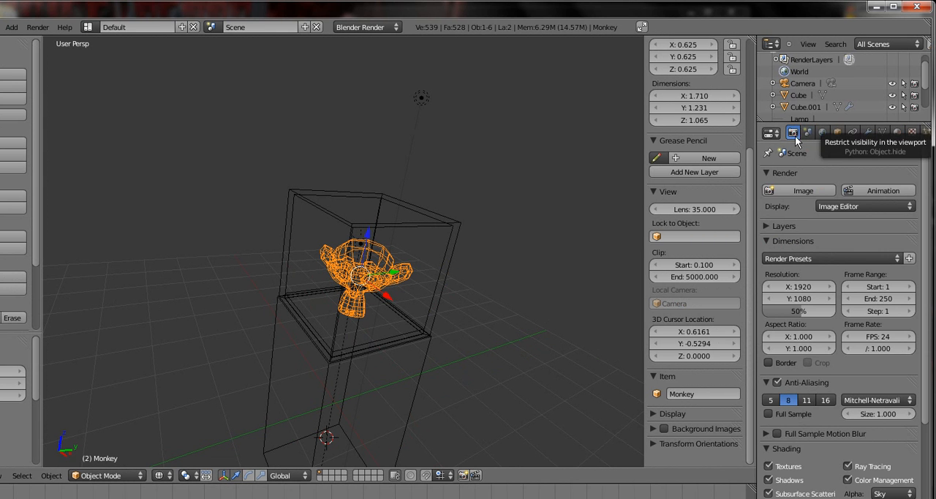
mouse_move(812, 337)
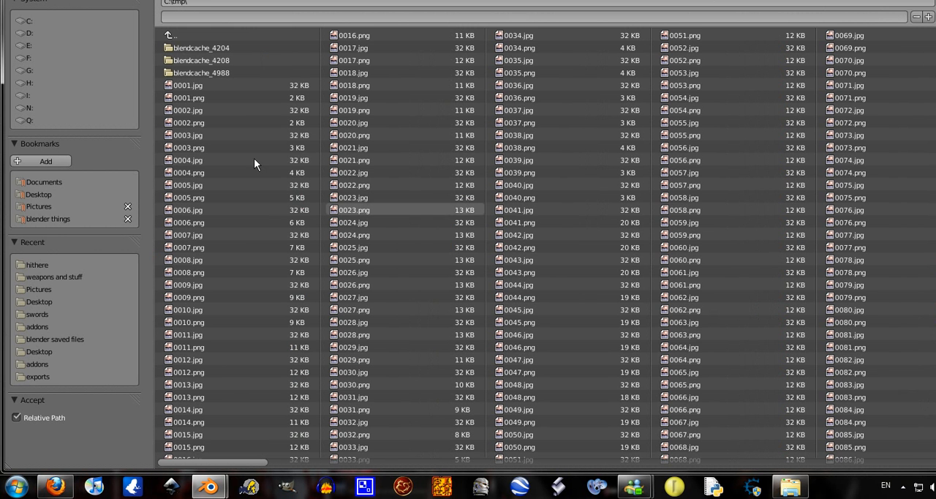
mouse_move(39, 194)
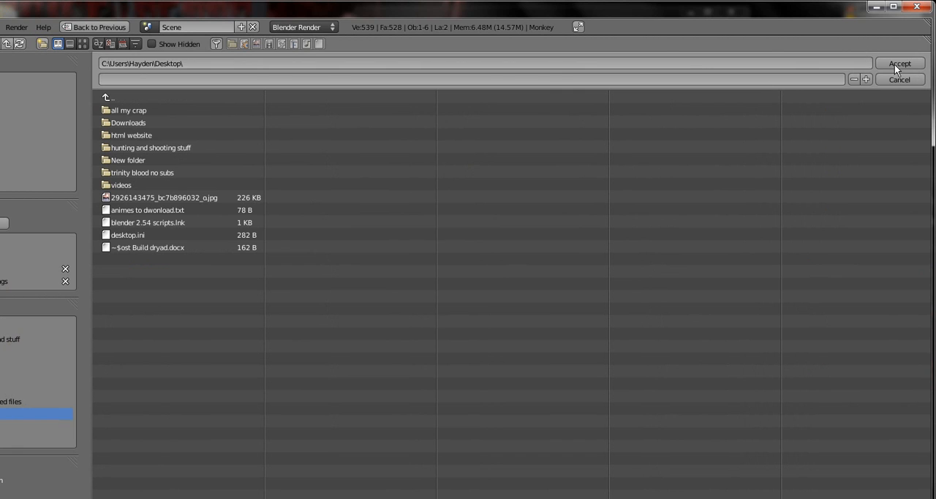
click(902, 63)
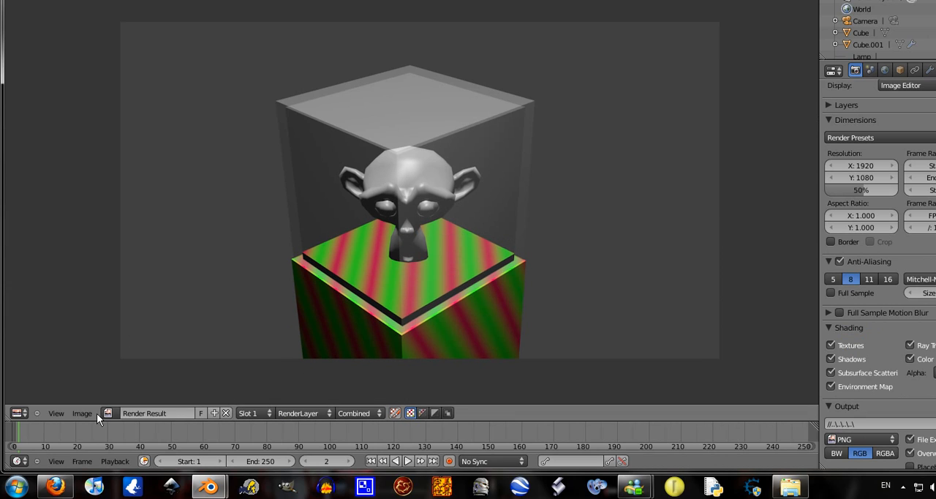
Save the render to the Desktop as 'monkey in display case.png'
click(81, 414)
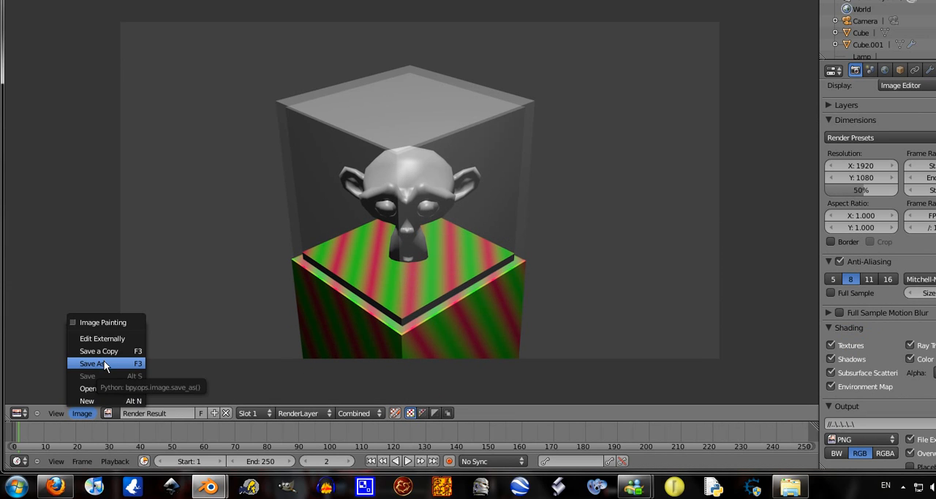
click(95, 364)
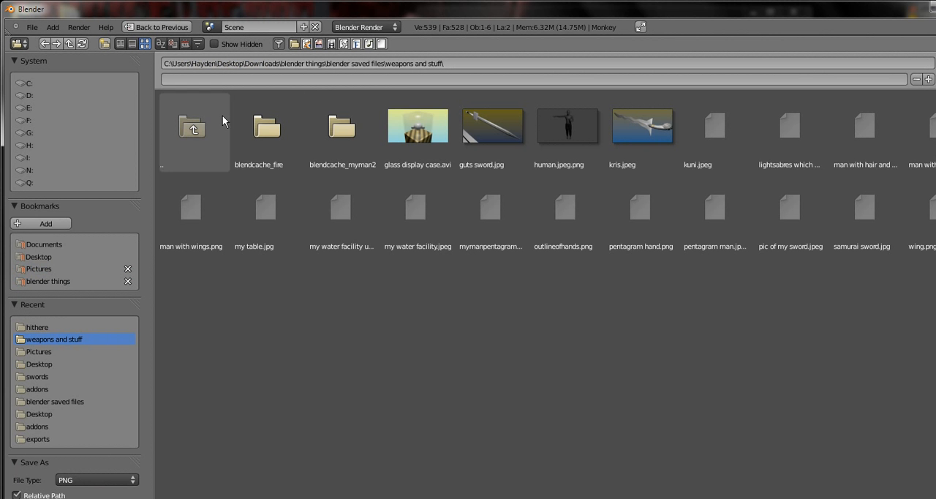
click(38, 256)
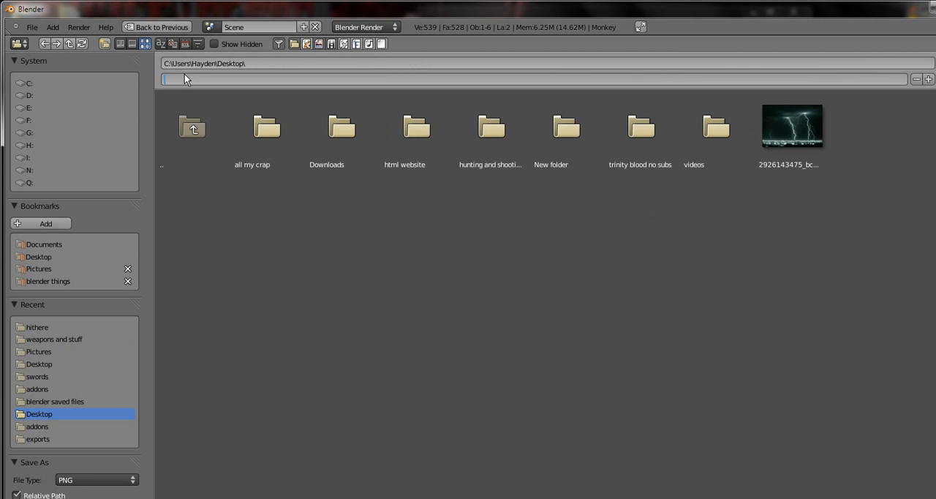
text(monkey in display case.png)
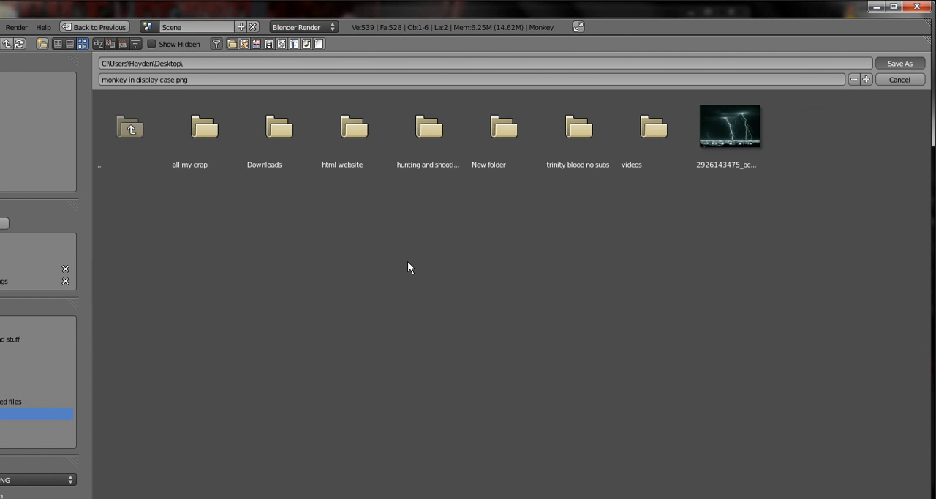
mouse_move(402, 264)
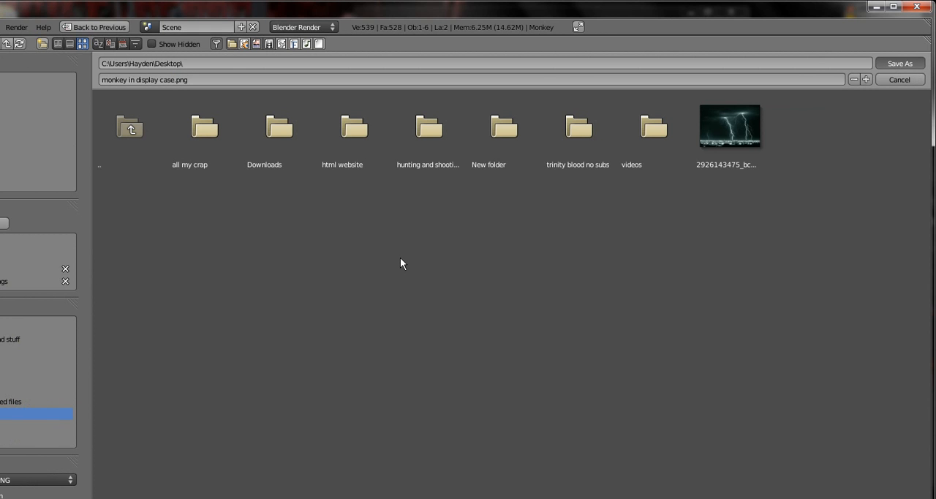
click(899, 79)
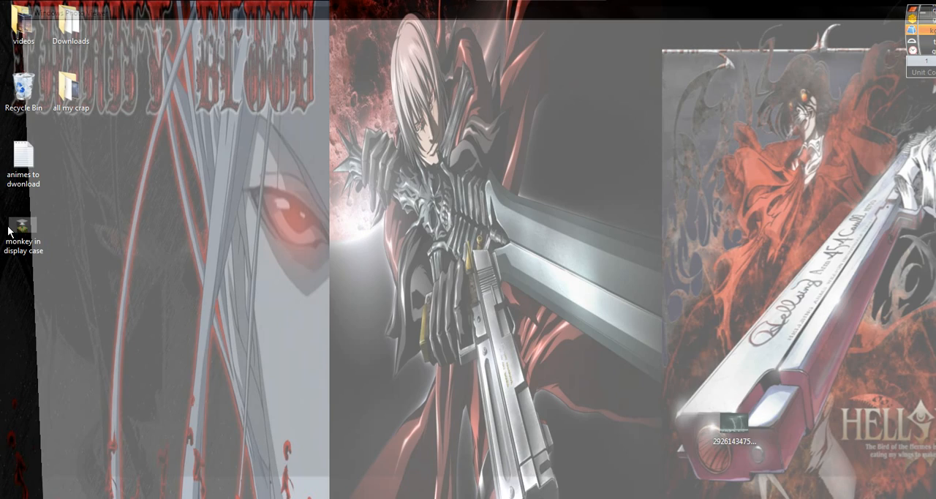
Open the saved monkey image from the desktop and stop the CamStudio recording
double_click(23, 228)
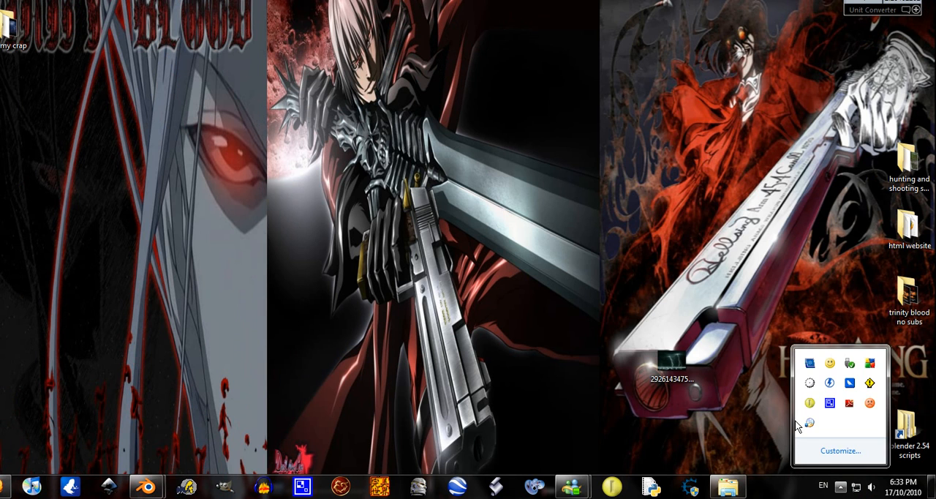
mouse_move(828, 402)
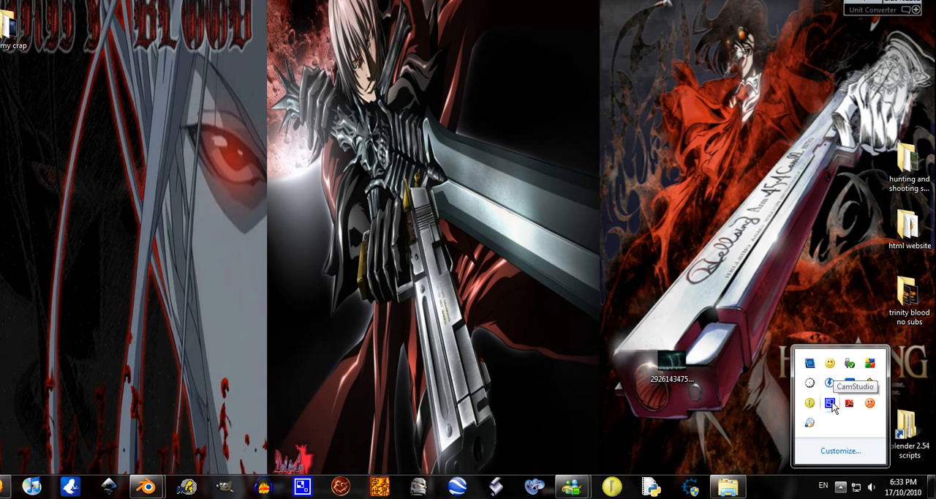
right_click(829, 403)
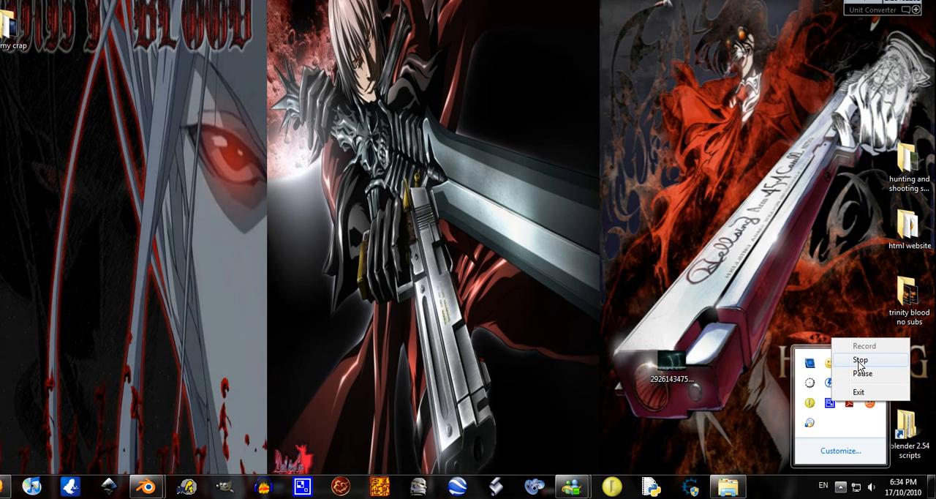